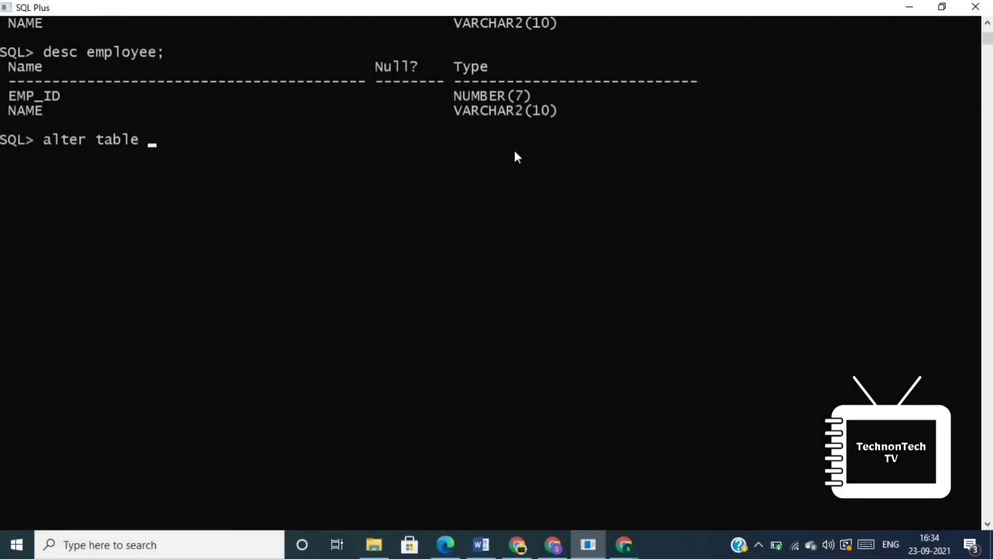
# Enter the statement ALTER TABLE employee DROP COLUMN name; at the SQL> prompt.
pyautogui.write('employee')
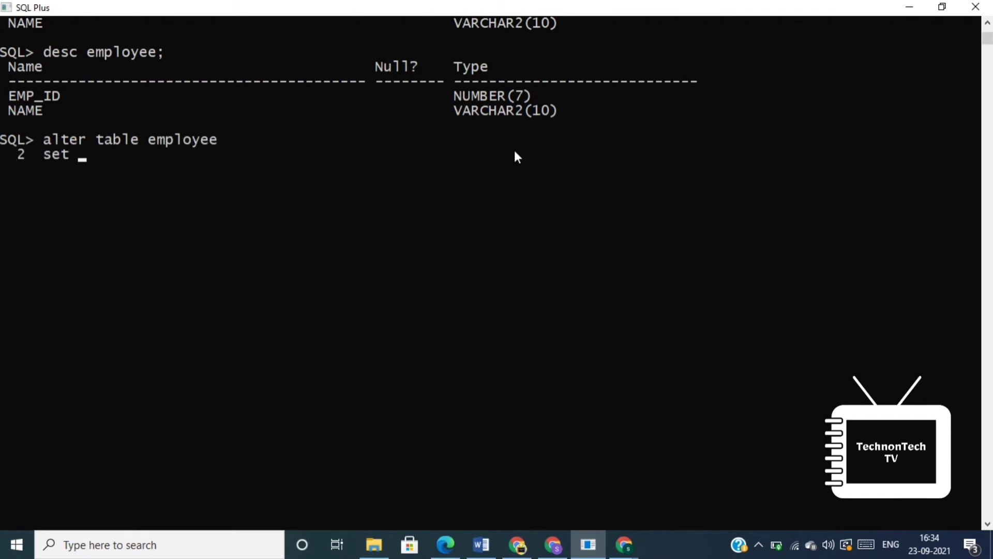
pyautogui.write('drop')
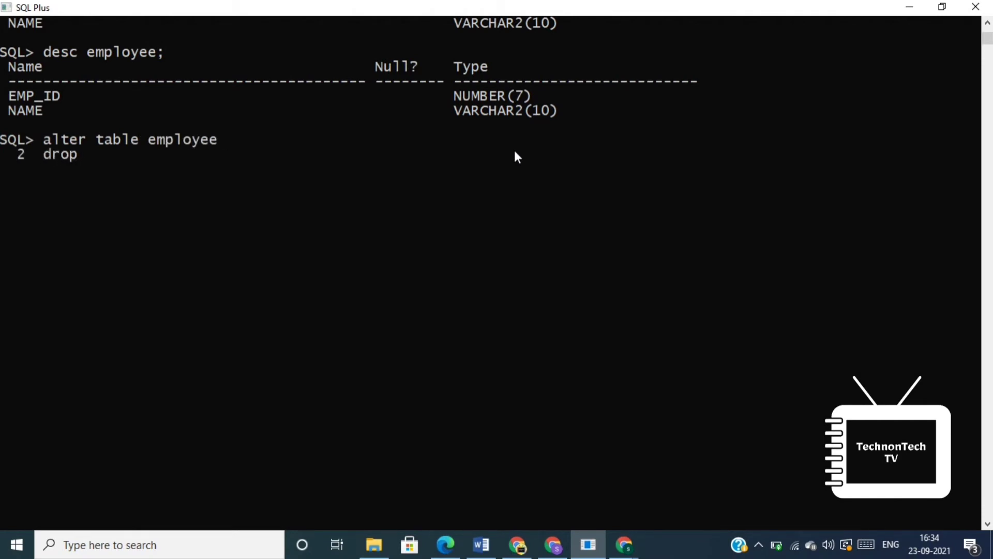
pyautogui.write('name')
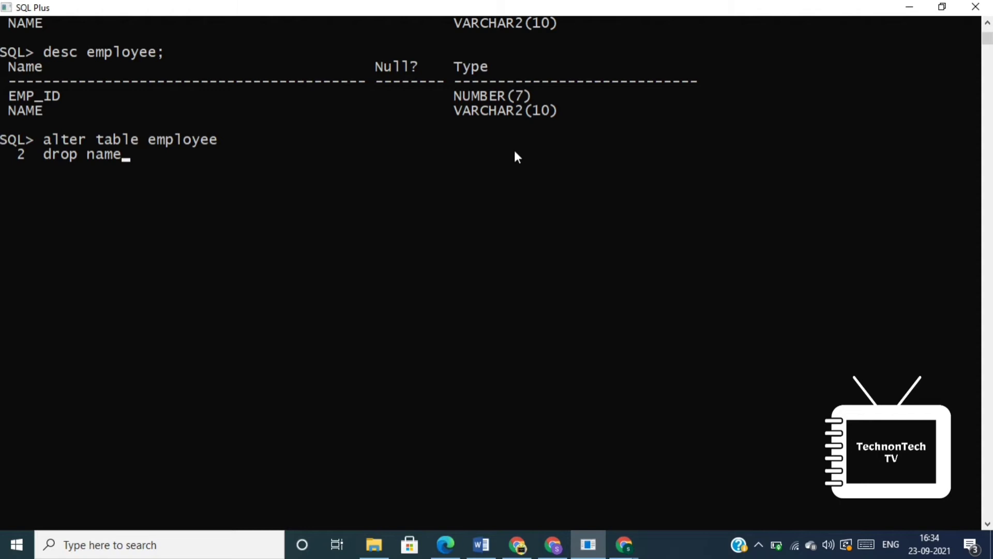
pyautogui.write('colum')
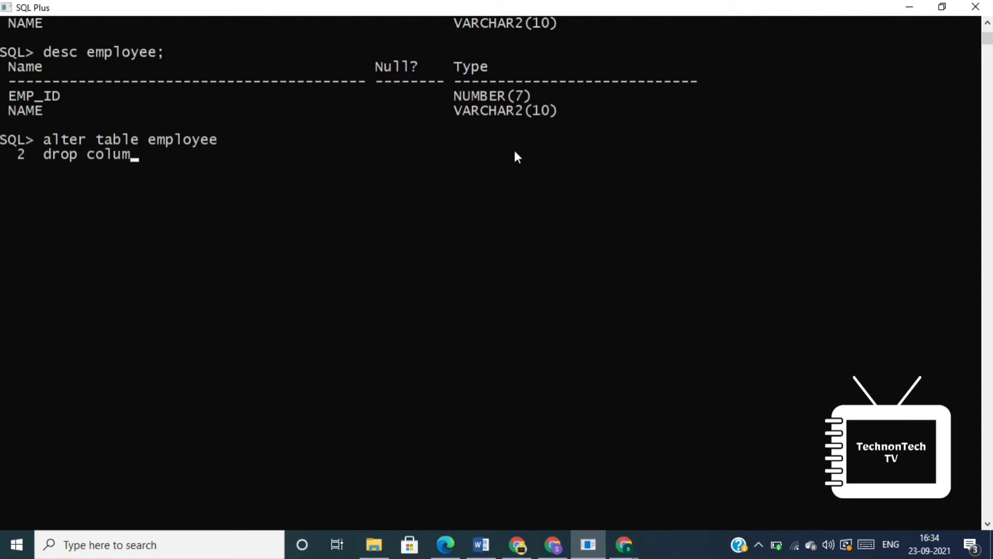
pyautogui.write('n name;')
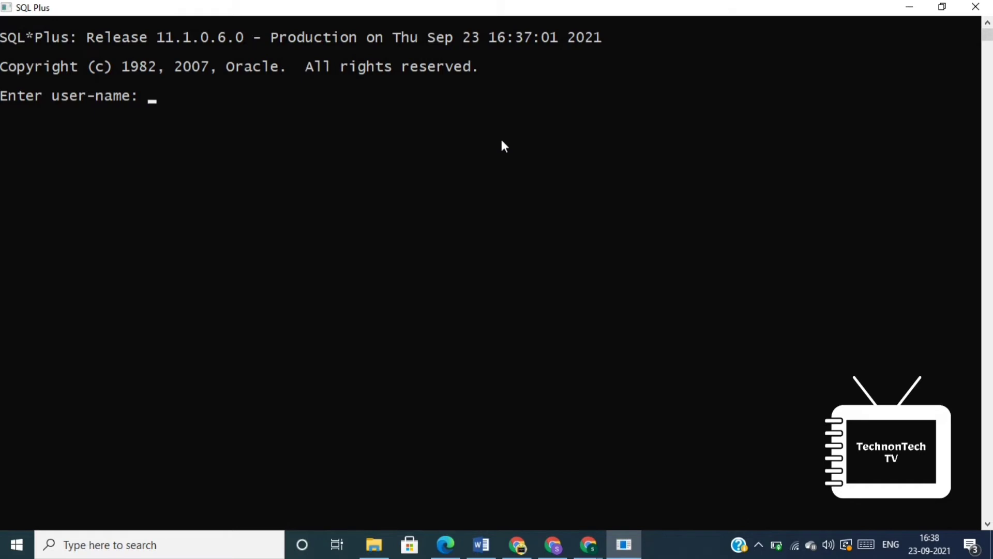
# Log in as '/' as sysdba with a blank password.
pyautogui.write("'")
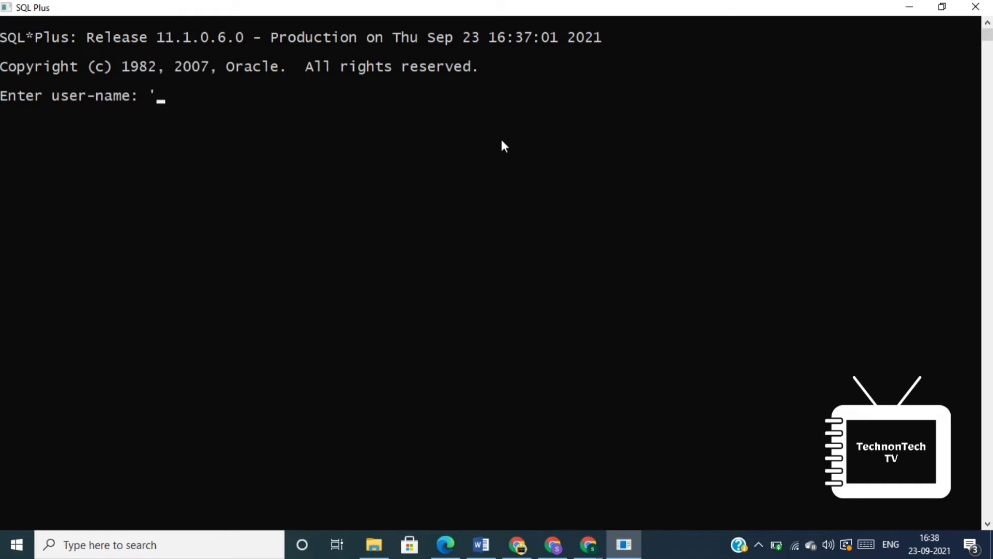
pyautogui.write("/' as")
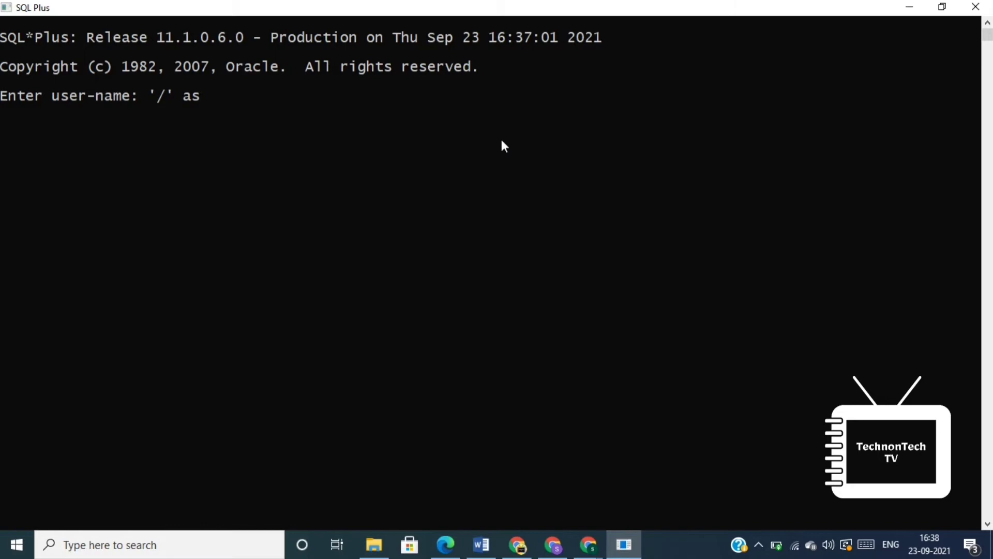
pyautogui.write('sysdba')
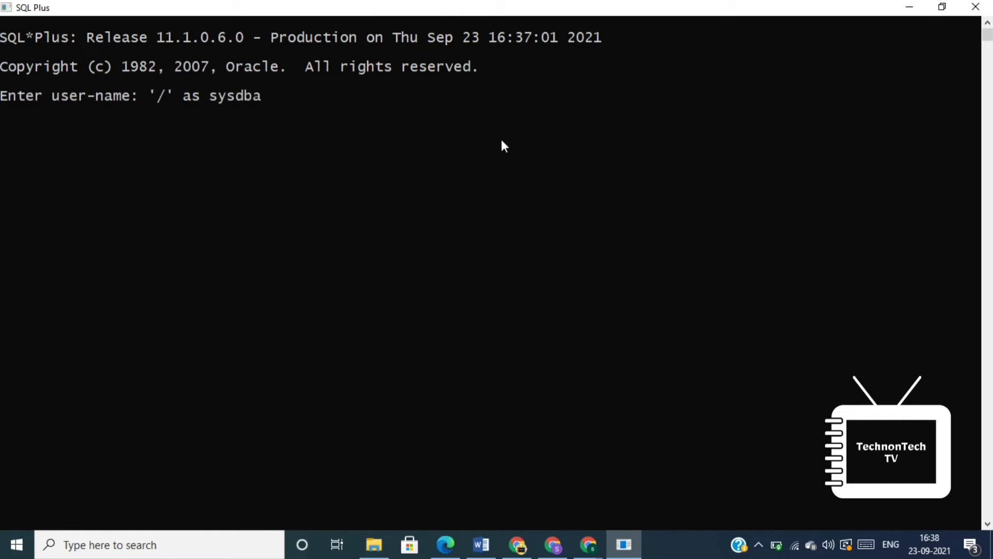
pyautogui.press('Return')
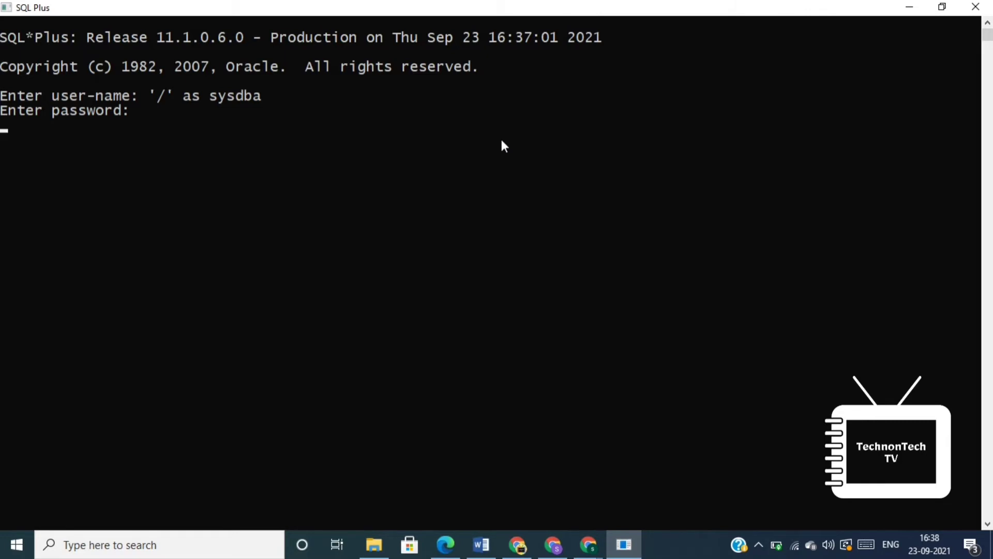
pyautogui.press('Return')
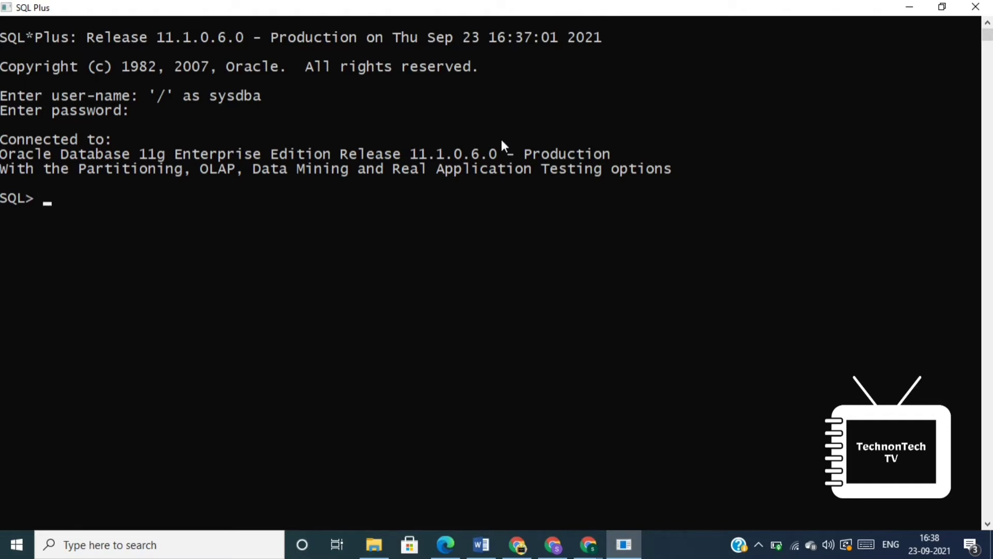
pyautogui.write('c')
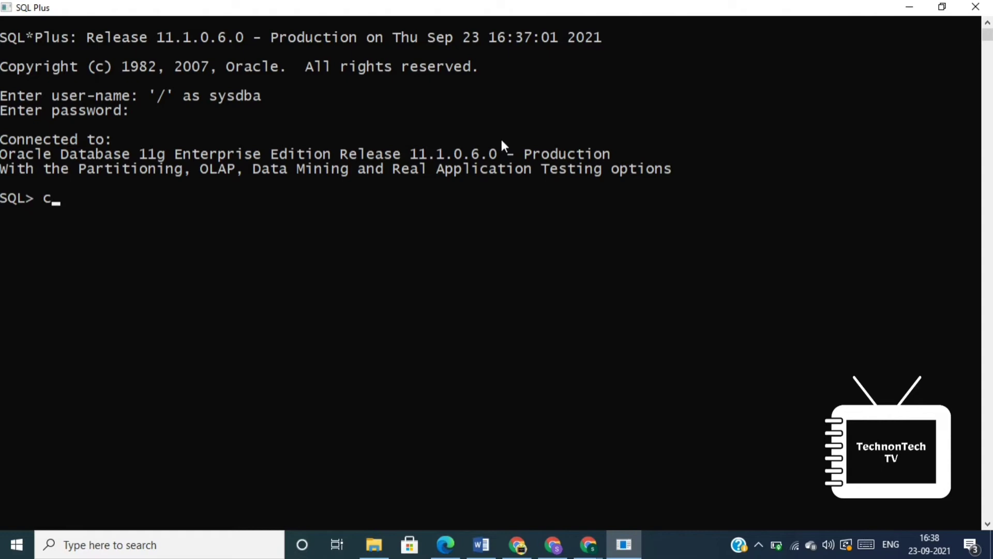
pyautogui.write('reate us')
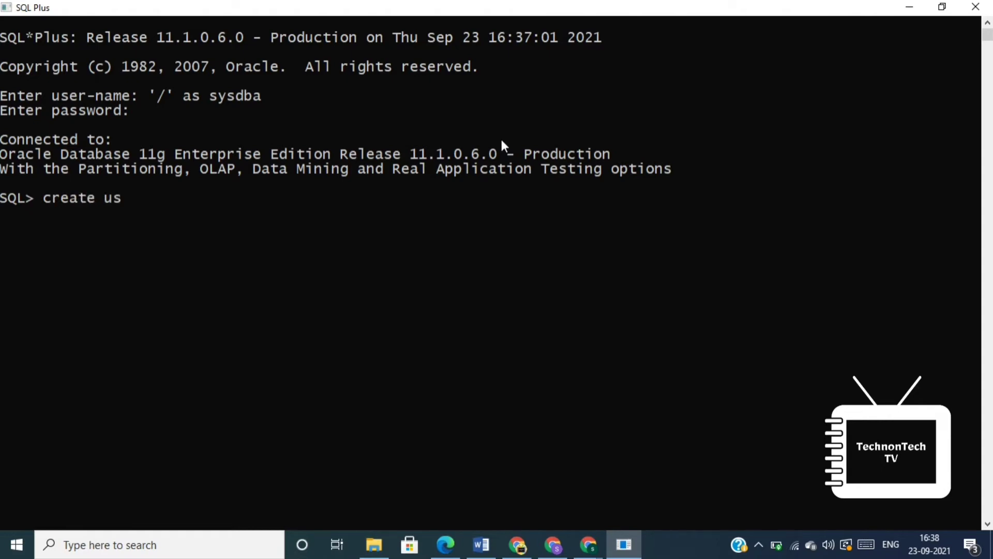
pyautogui.write('er')
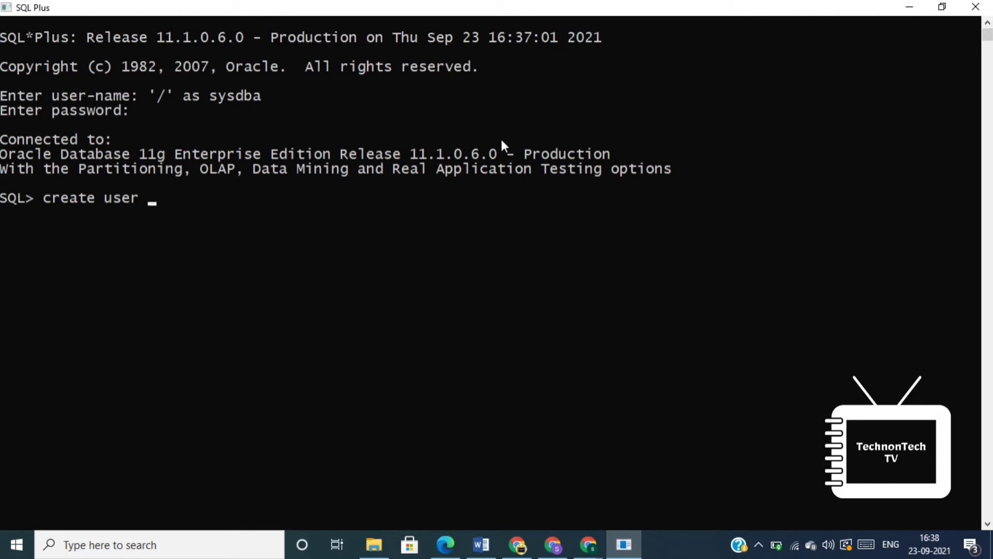
pyautogui.write('ab')
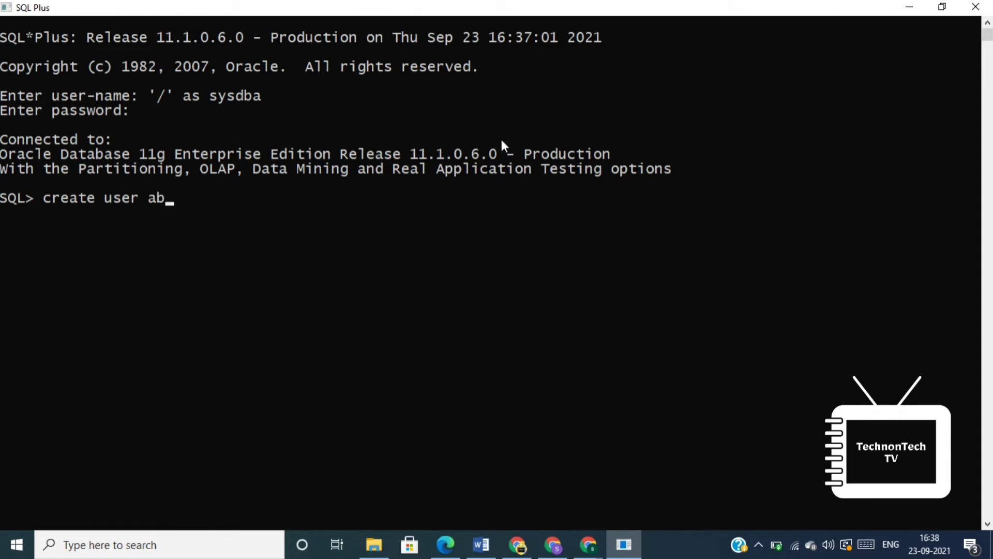
pyautogui.write('c')
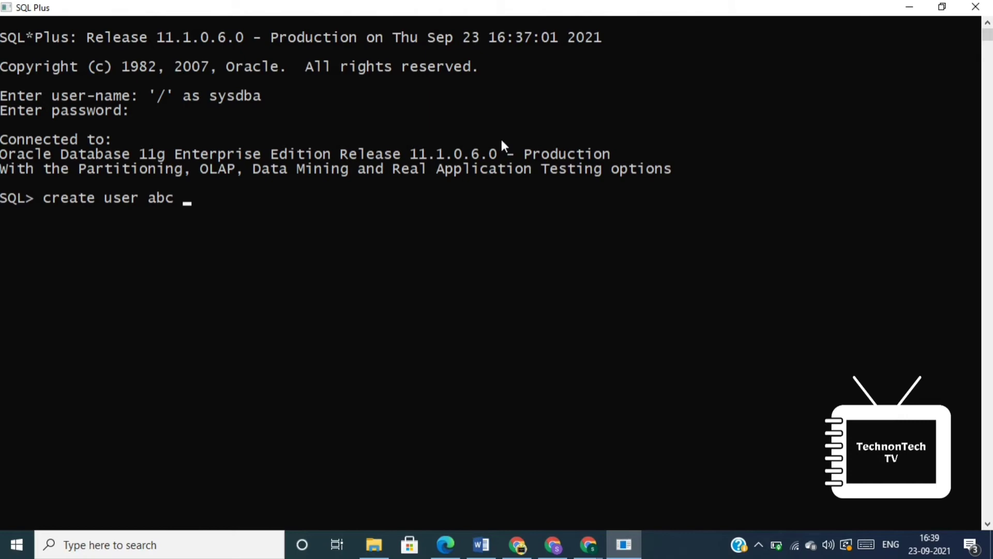
pyautogui.write('i')
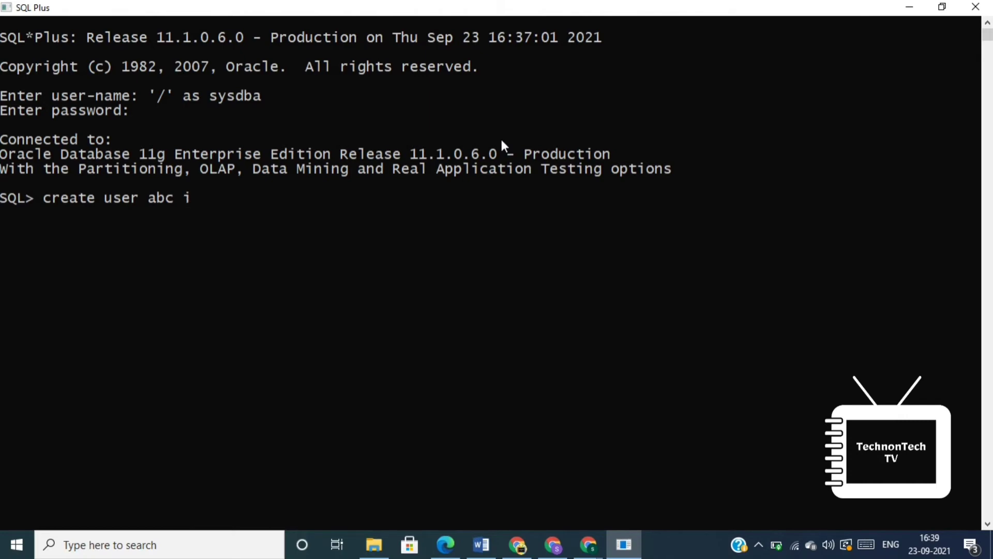
pyautogui.write('dentified')
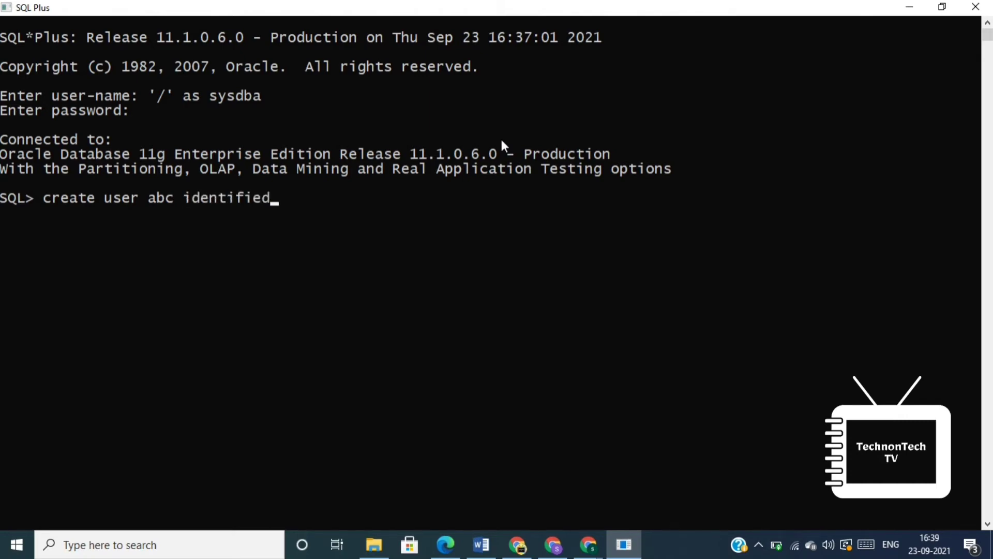
pyautogui.write('by')
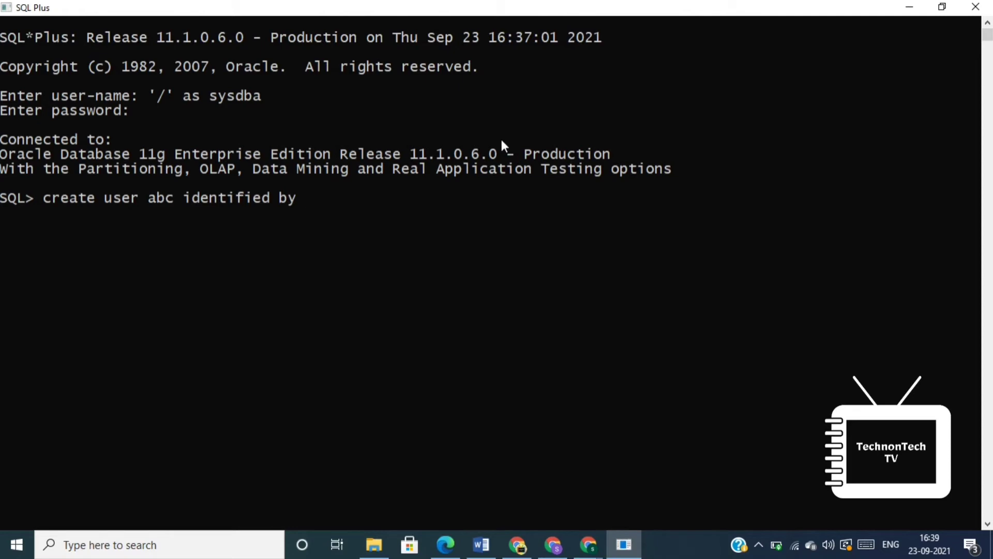
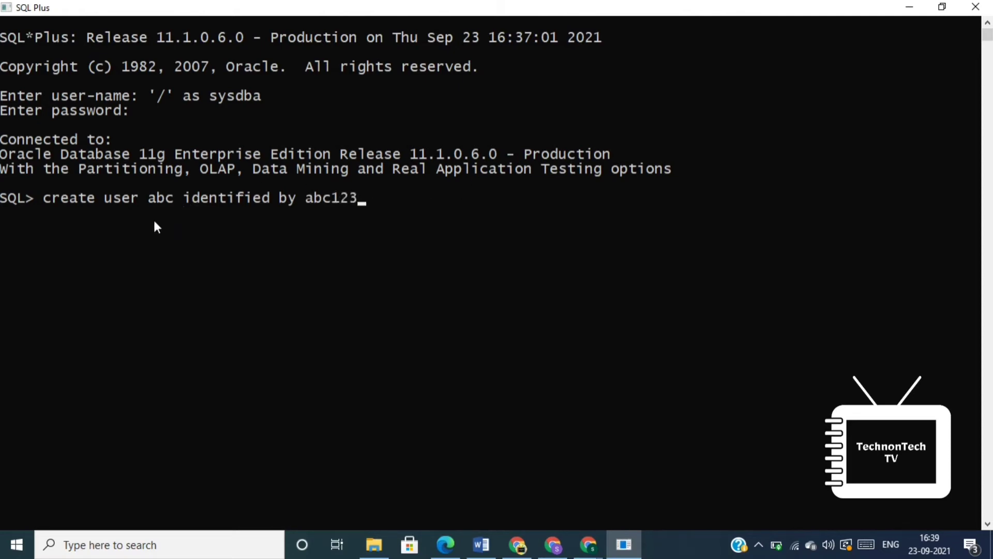
pyautogui.moveTo(338, 224)
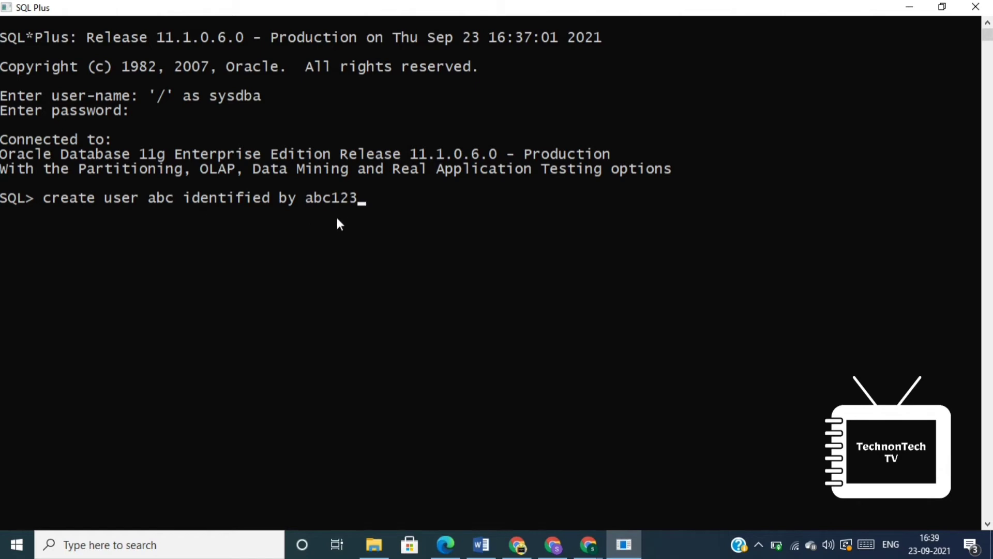
pyautogui.moveTo(348, 218)
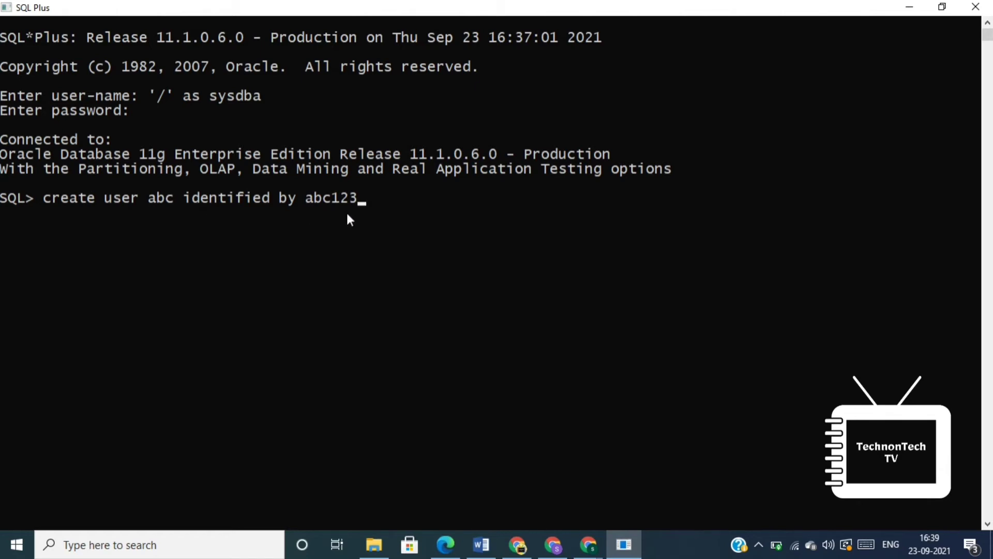
pyautogui.press('Return')
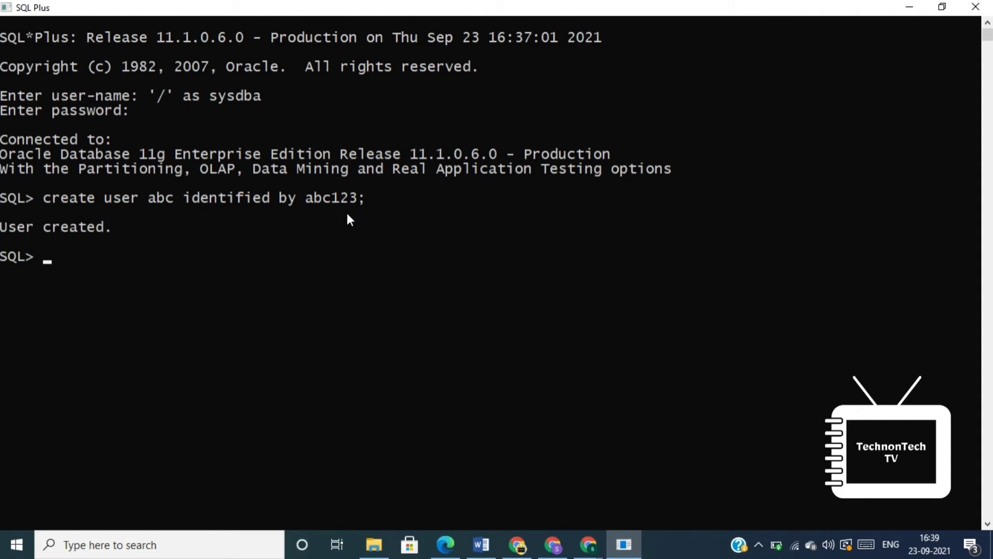
# Grant the connect role to user abc.
pyautogui.write('gr')
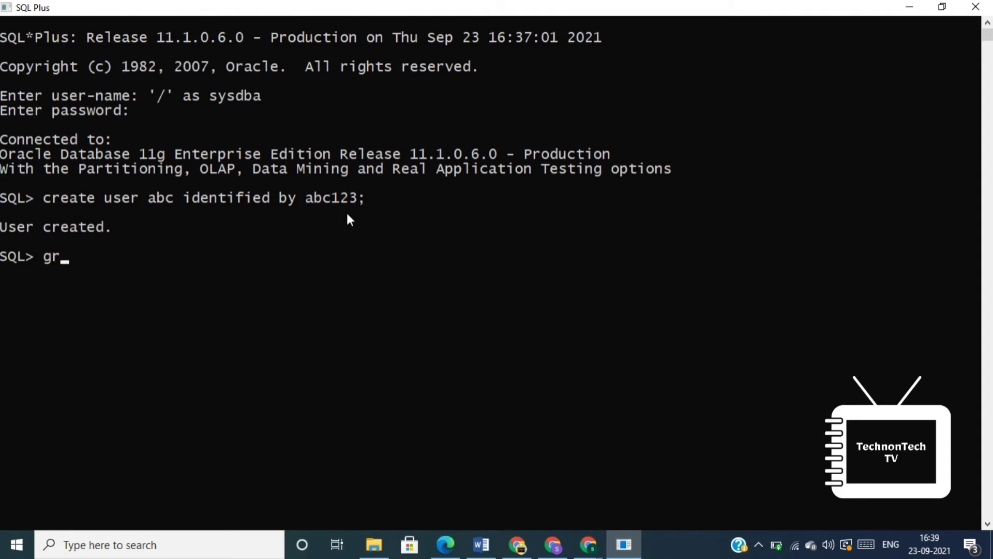
pyautogui.write('ant')
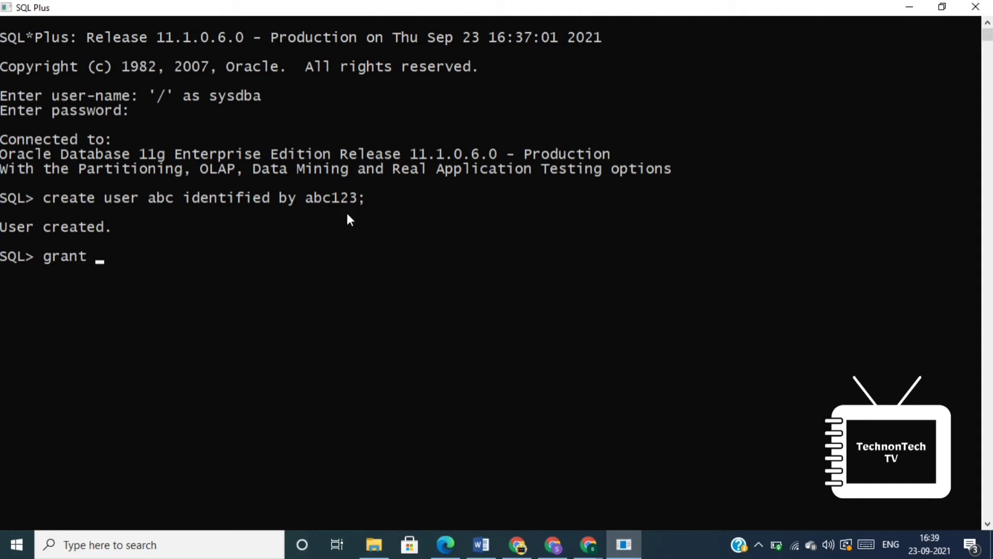
pyautogui.write('connect')
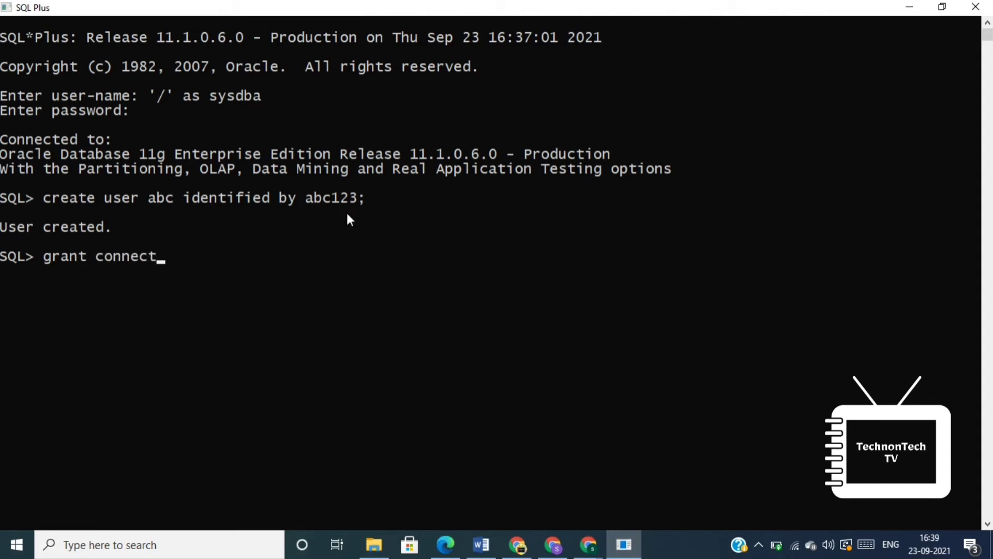
pyautogui.write('to')
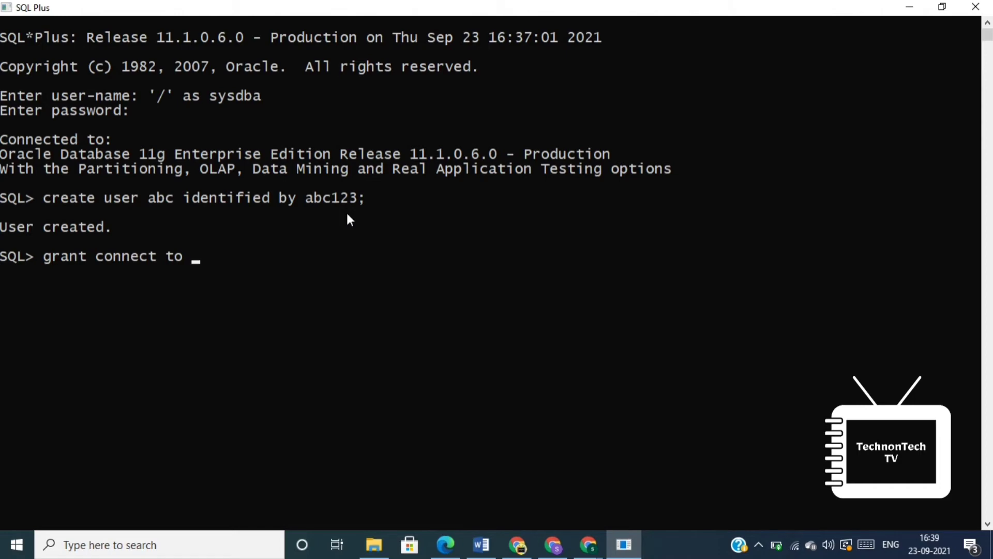
pyautogui.write('abc')
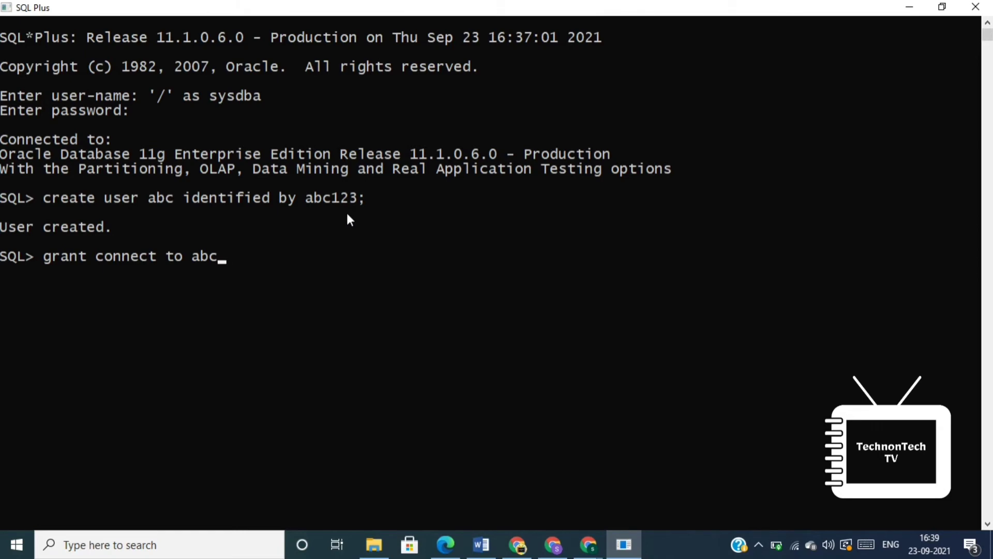
pyautogui.press('Return')
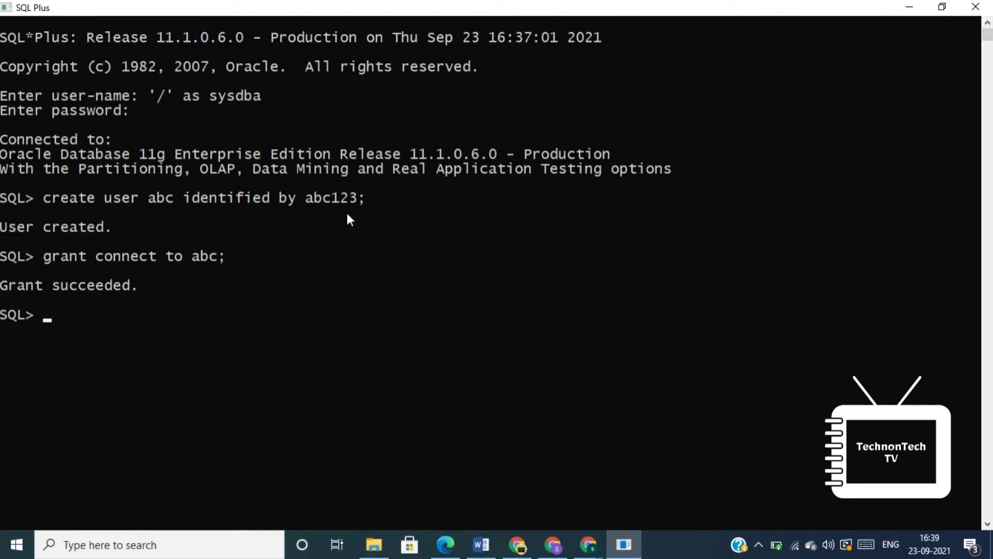
# Grant the resource role to user abc.
pyautogui.write('g')
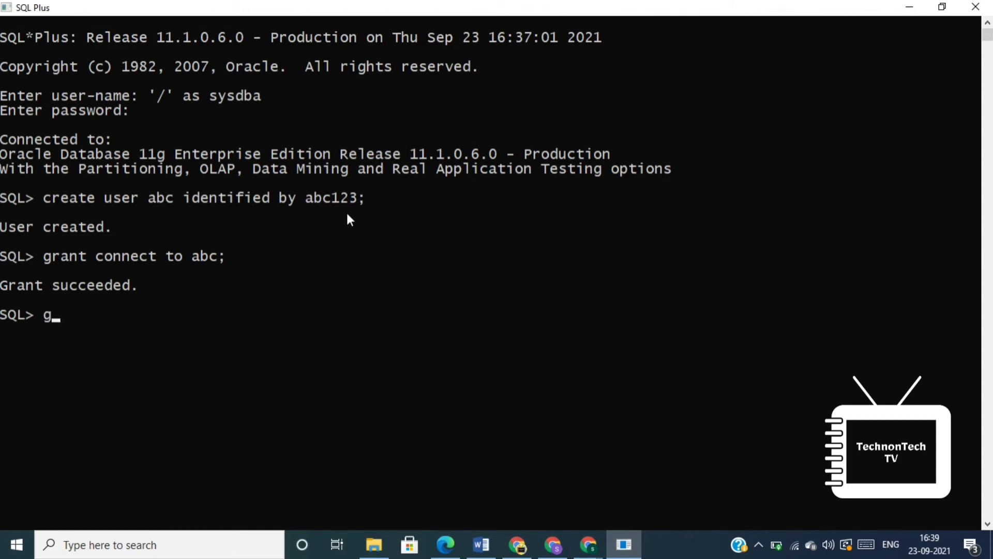
pyautogui.write('rant re')
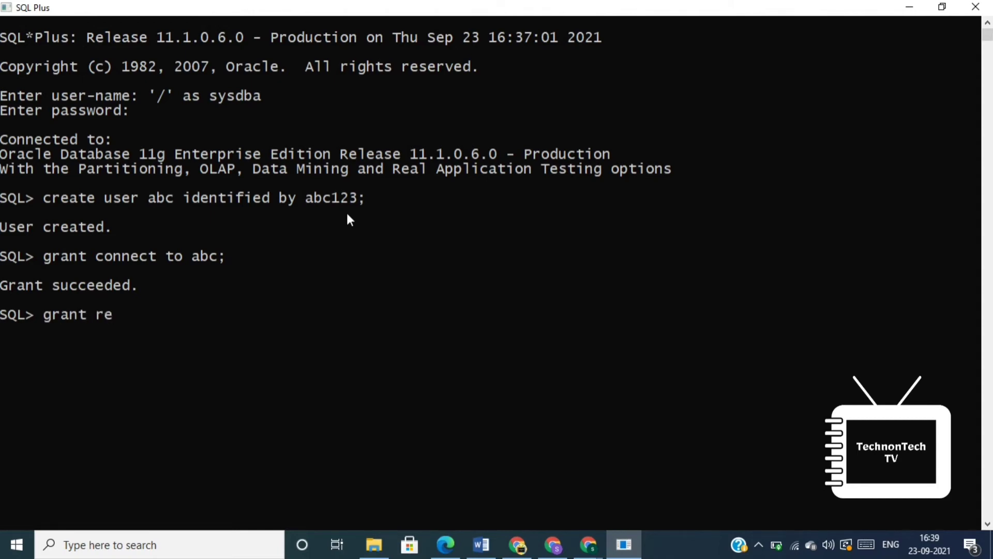
pyautogui.write('source to')
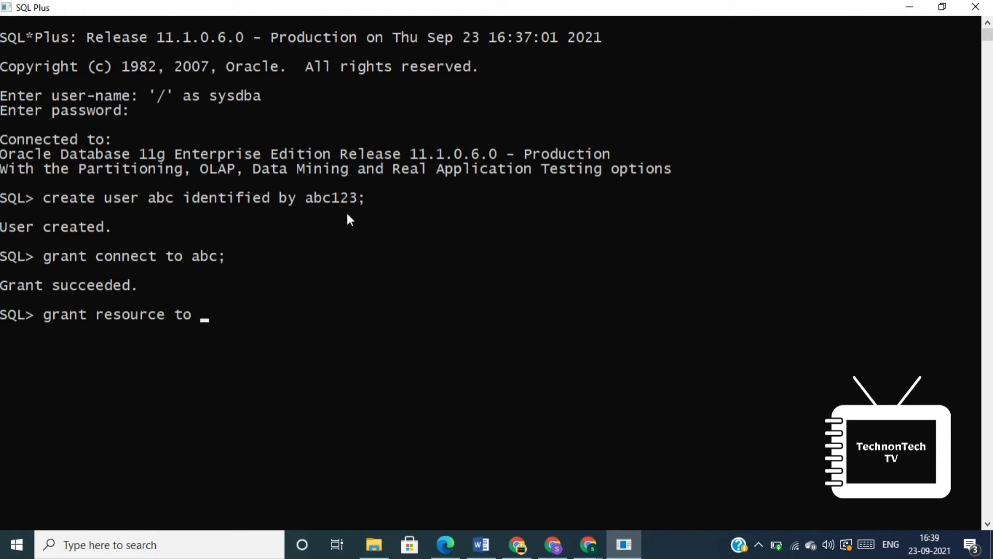
pyautogui.write('abc')
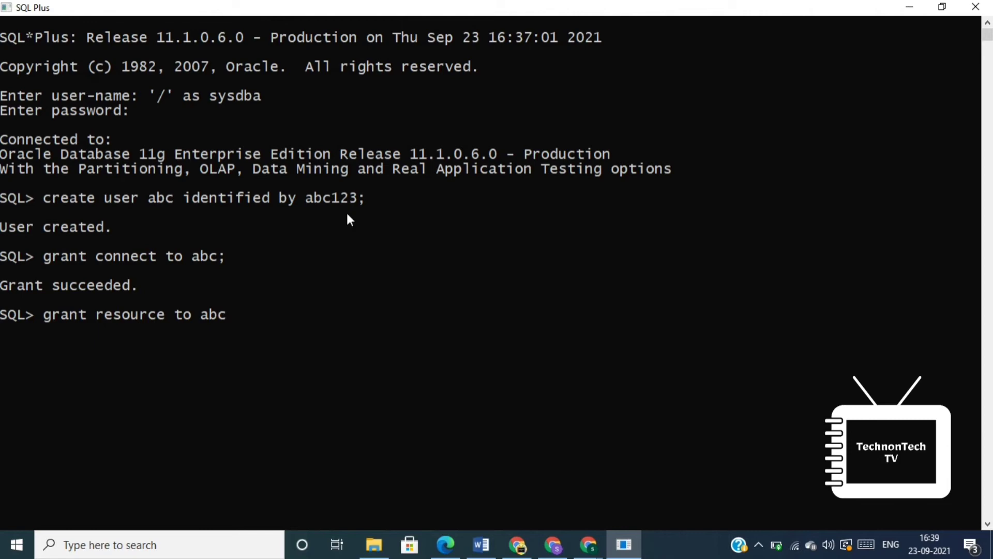
pyautogui.write(';')
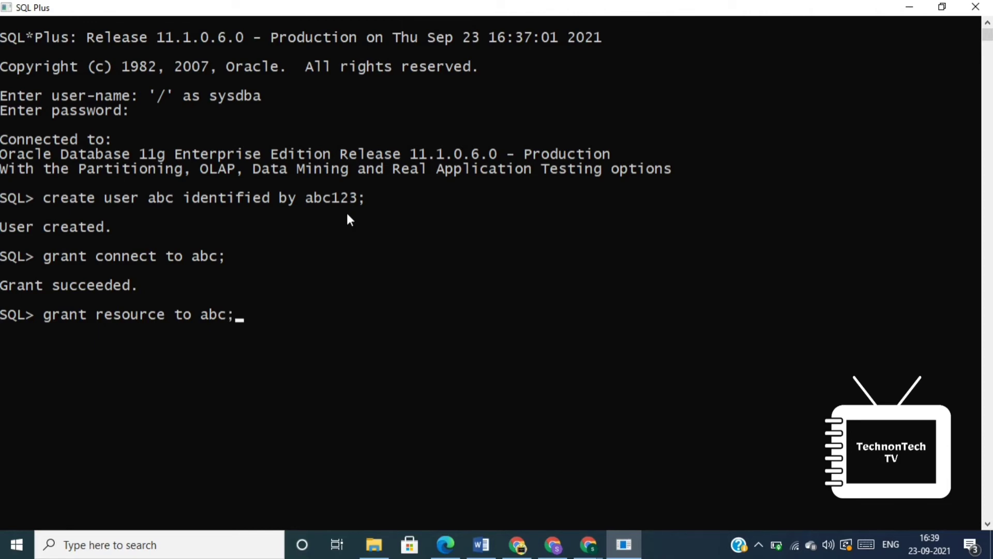
pyautogui.press('Return')
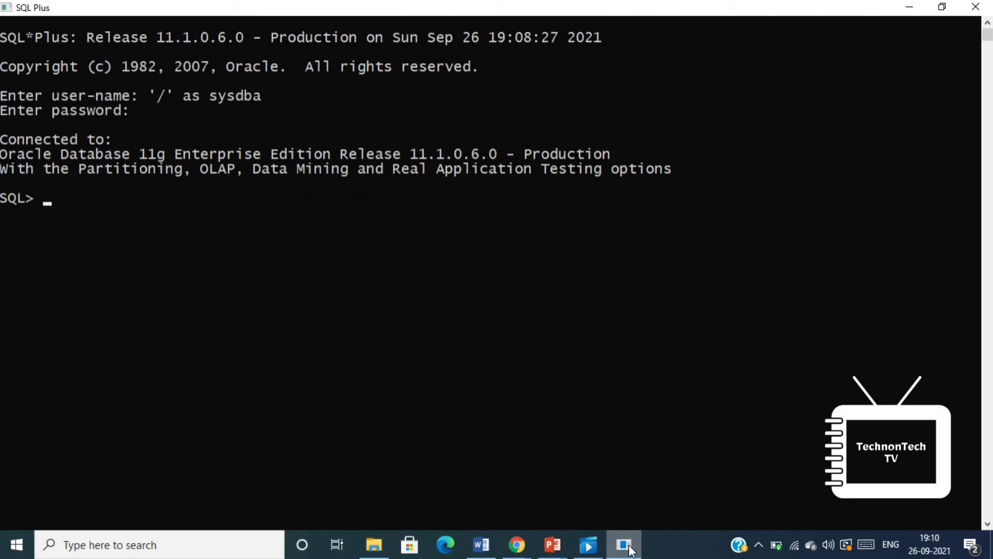
# Grant SELECT on the employee table to technontechtv.
pyautogui.write('GR')
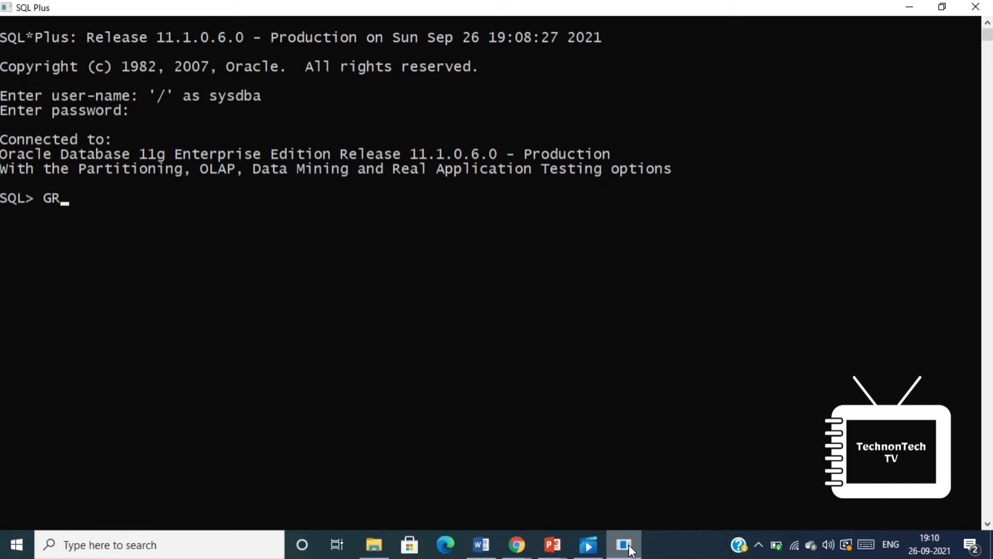
pyautogui.write('ANT SELECT')
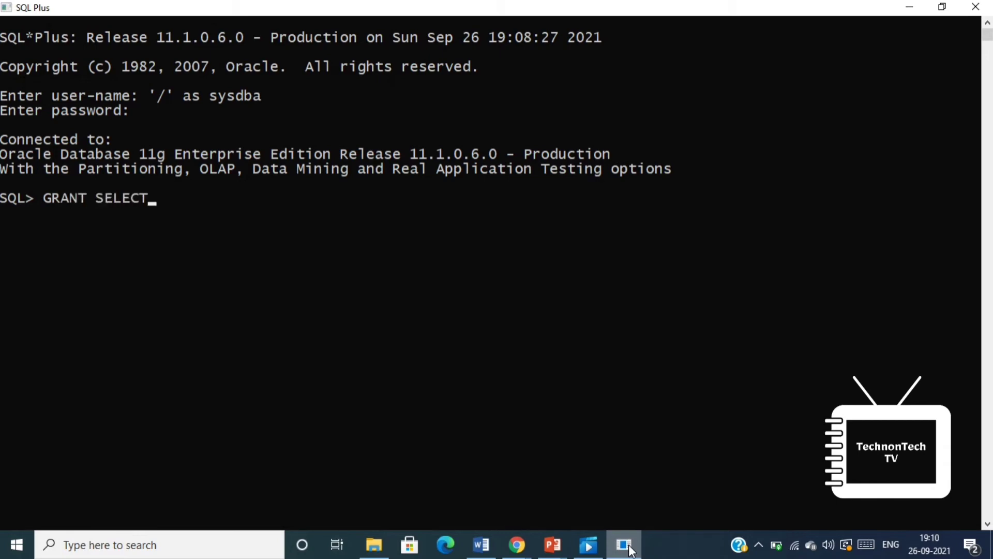
pyautogui.write('ON')
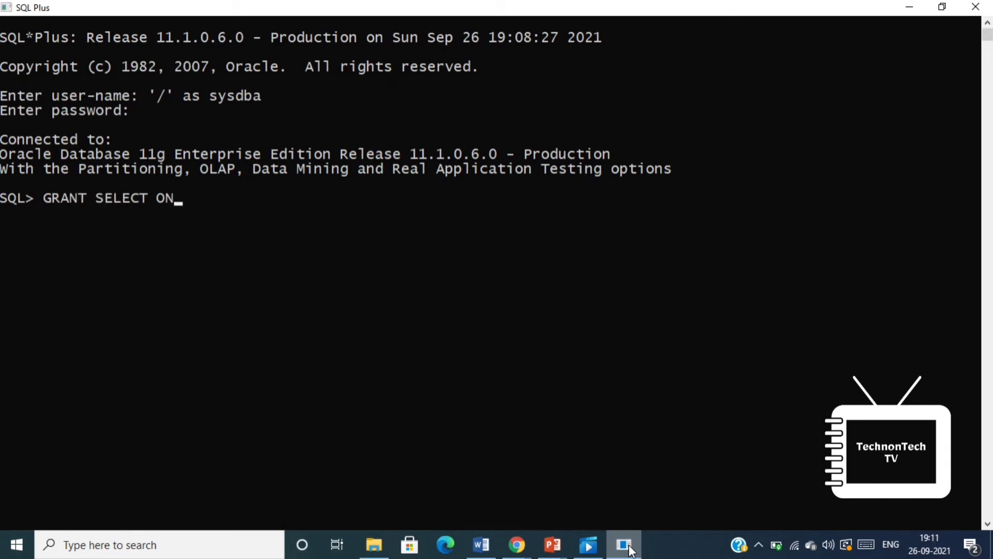
pyautogui.write('employee')
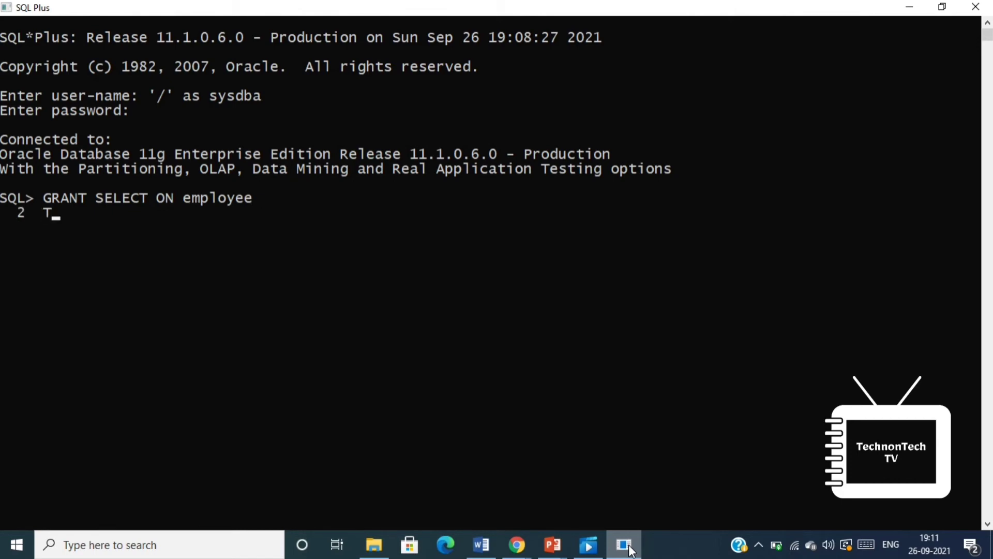
pyautogui.write('O TECH')
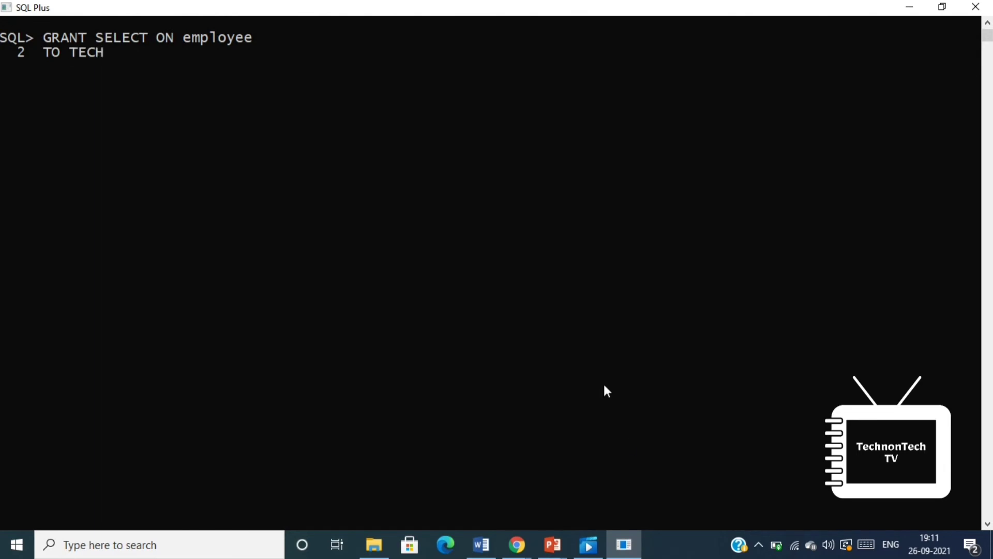
pyautogui.press('Backspace')
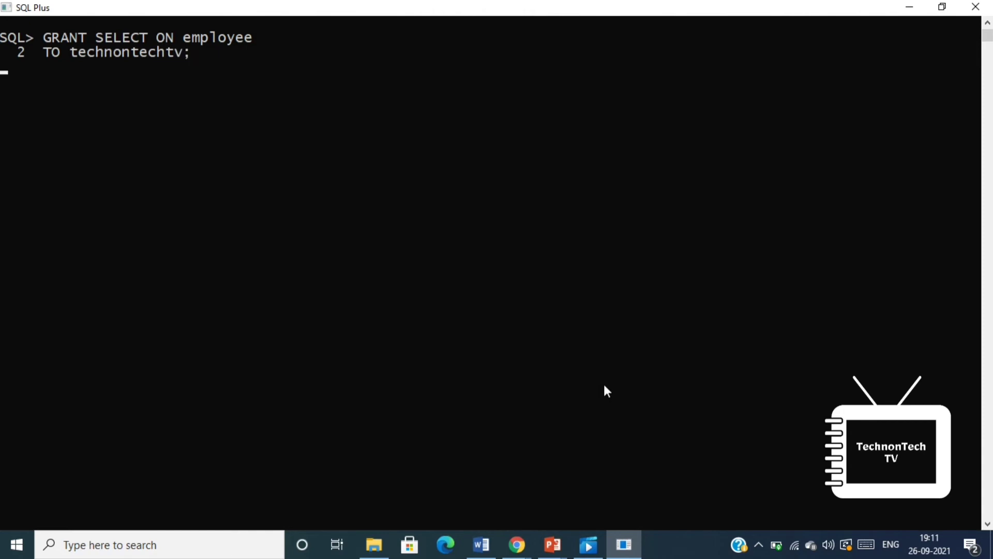
pyautogui.press('Return')
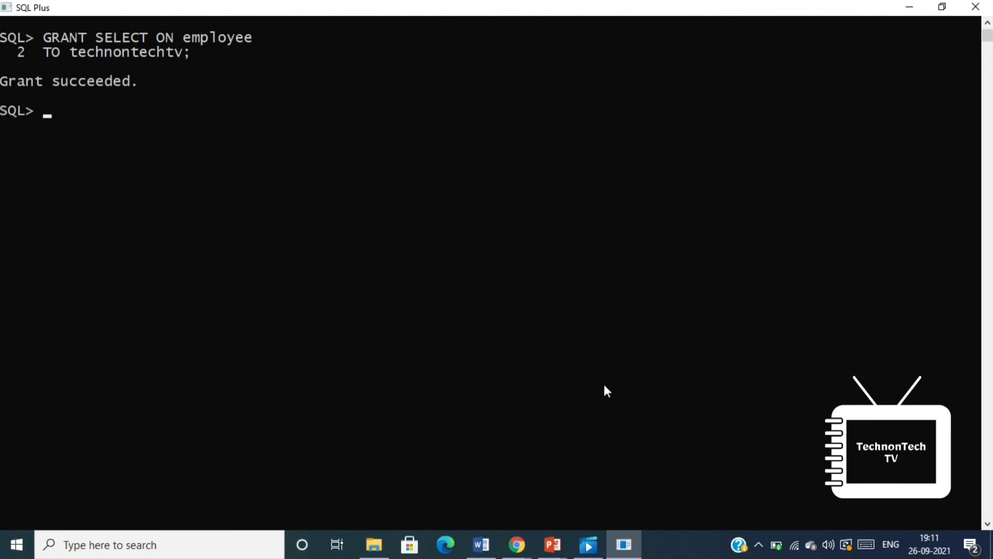
pyautogui.write('REVOKE S')
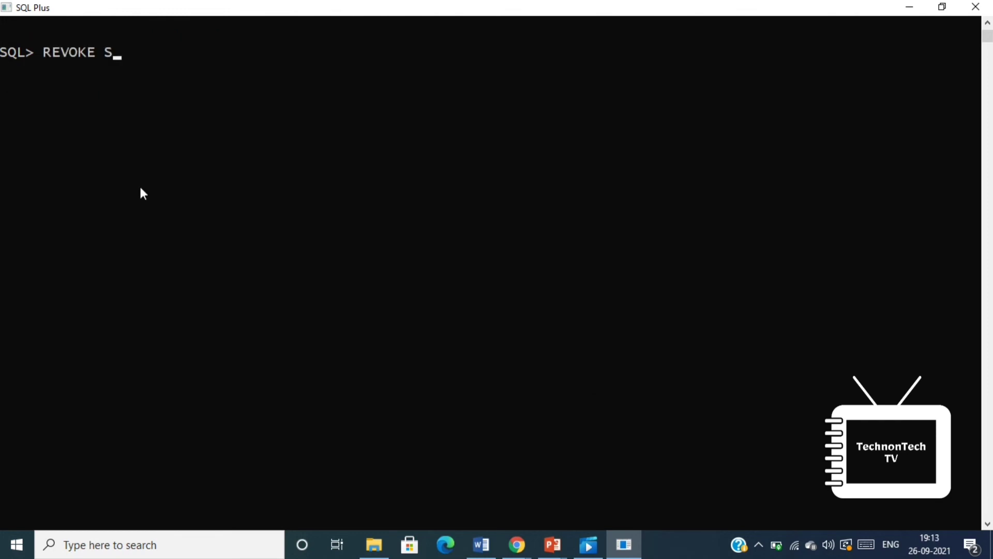
# Revoke SELECT on the employee table from technontechtv.
pyautogui.write('ELECT')
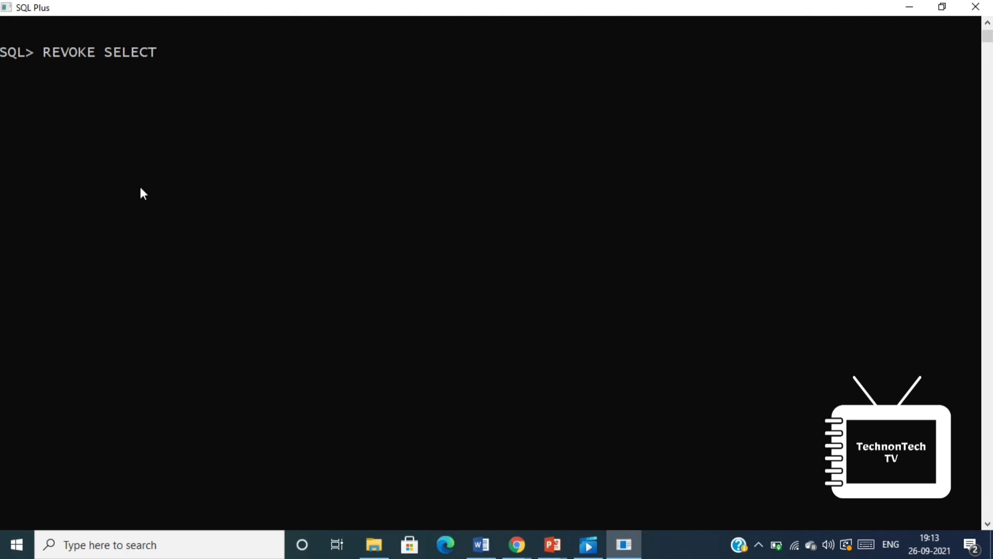
pyautogui.write('ON')
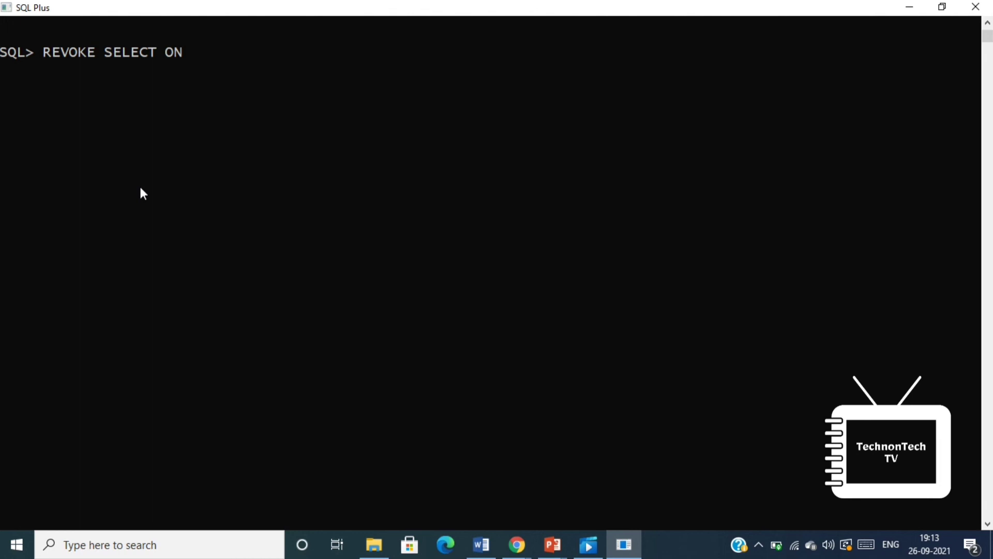
pyautogui.write('e')
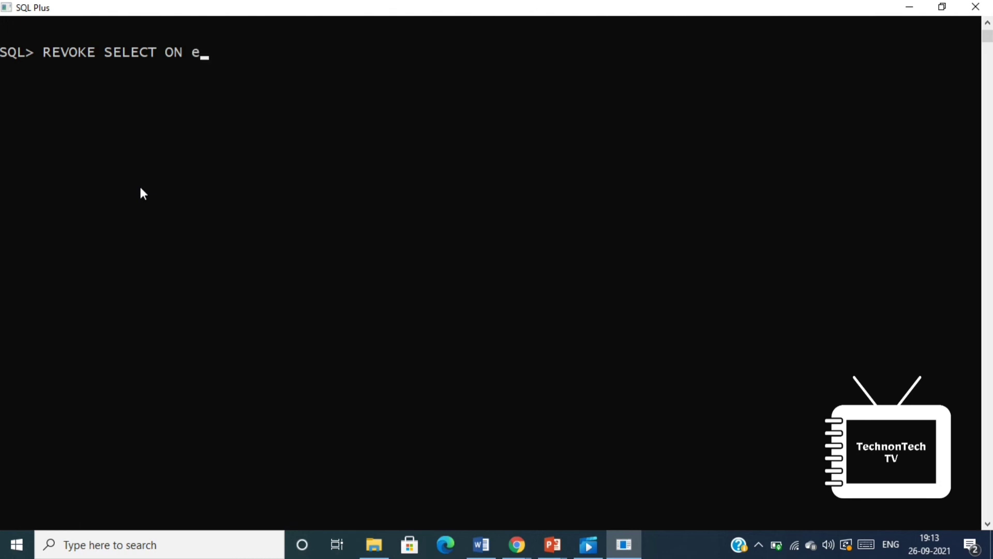
pyautogui.write('mployee')
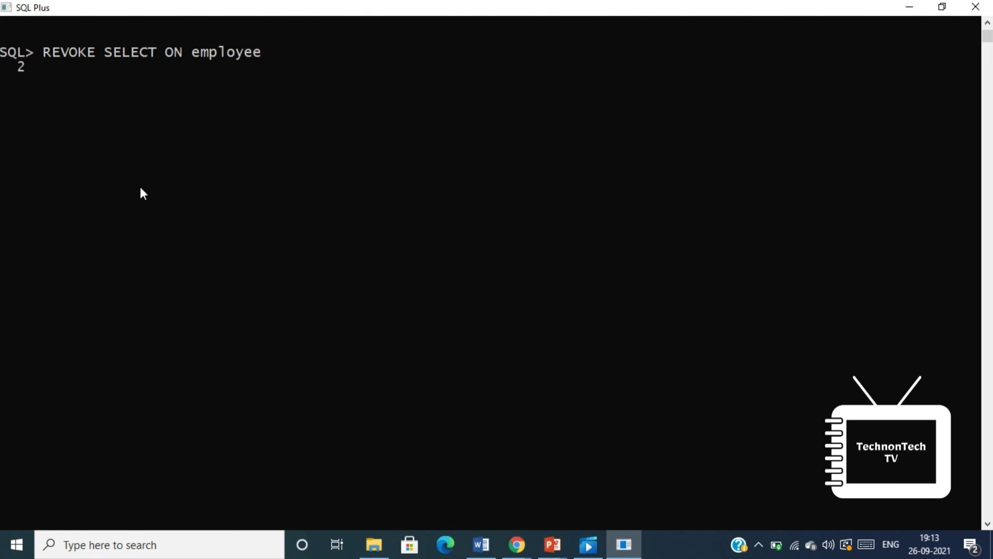
pyautogui.write('F')
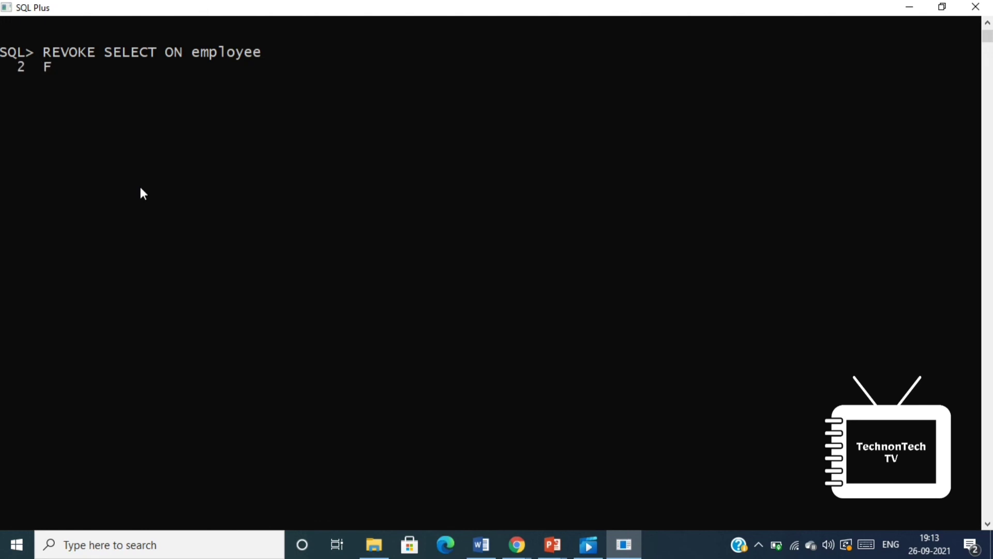
pyautogui.write('ROM')
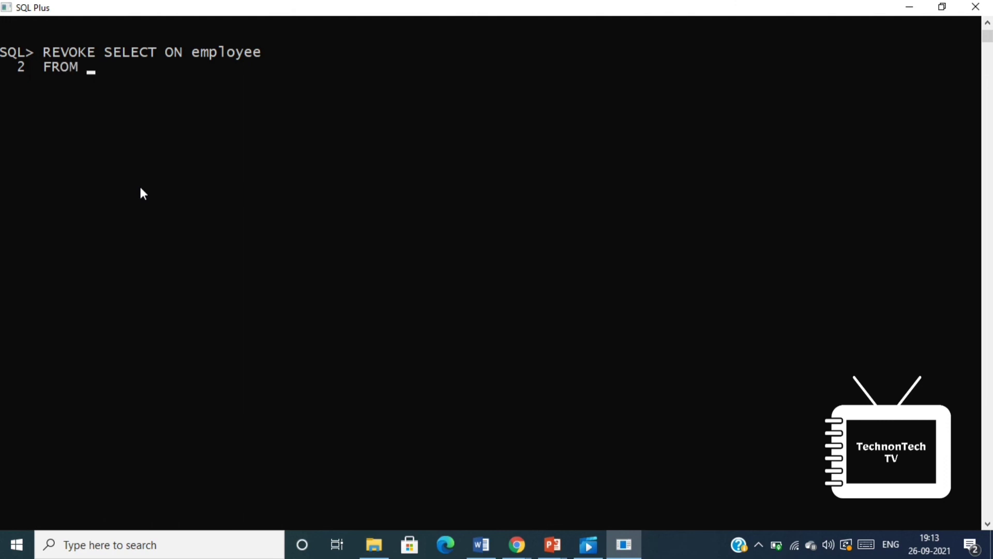
pyautogui.write('technonte')
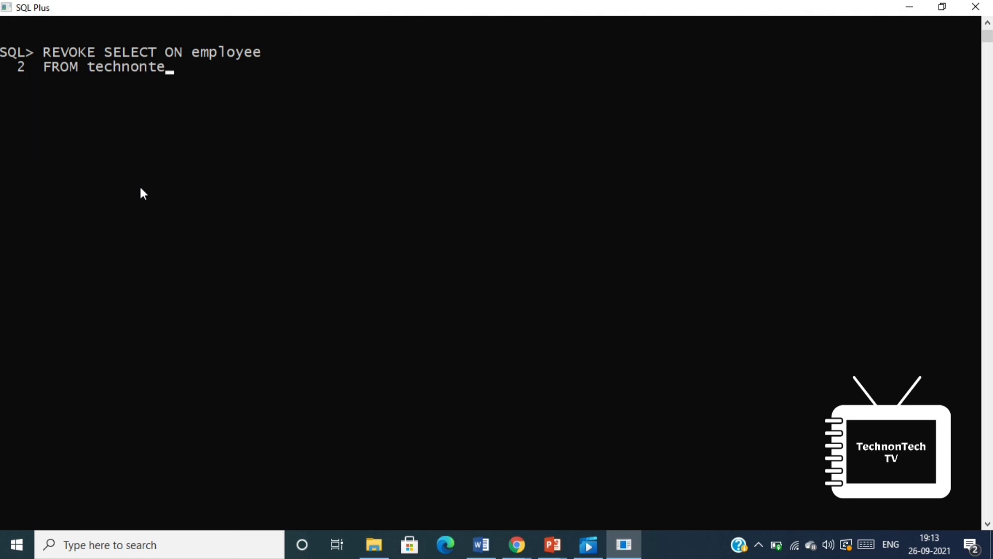
pyautogui.write('ch')
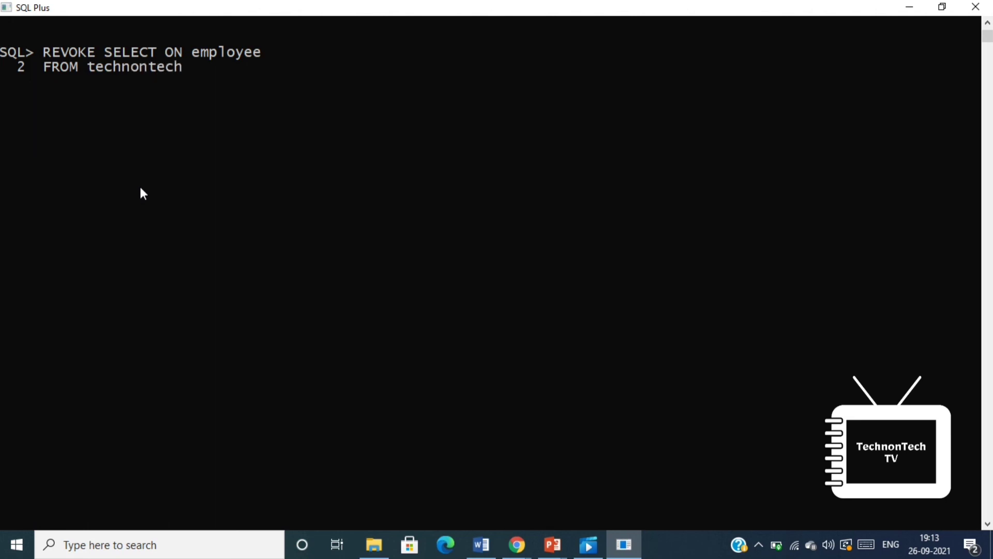
pyautogui.write('tv')
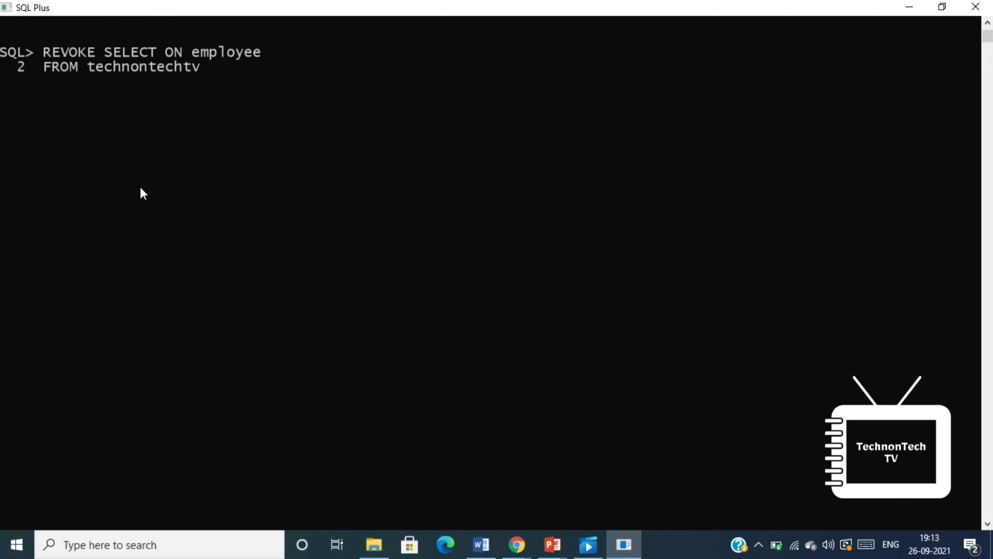
pyautogui.write(';')
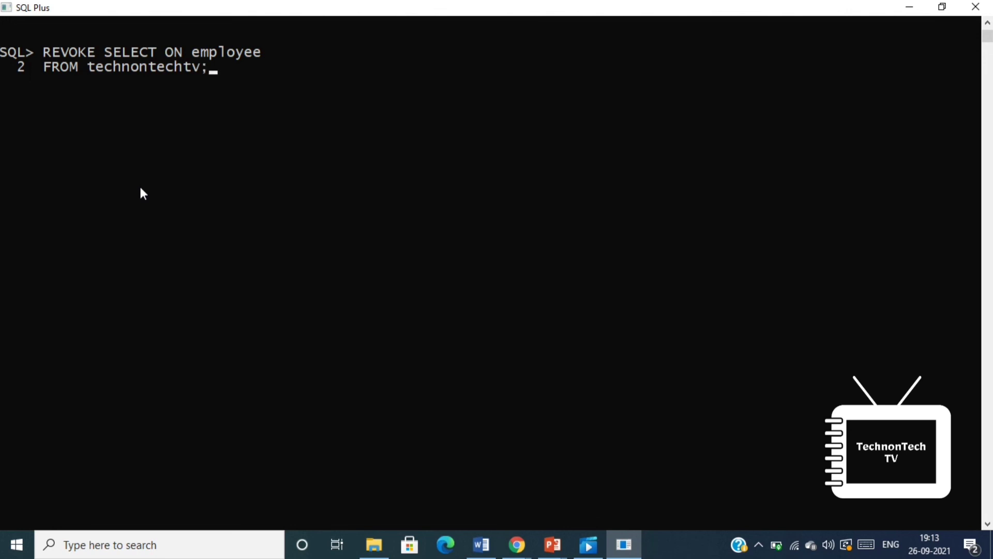
pyautogui.press('Return')
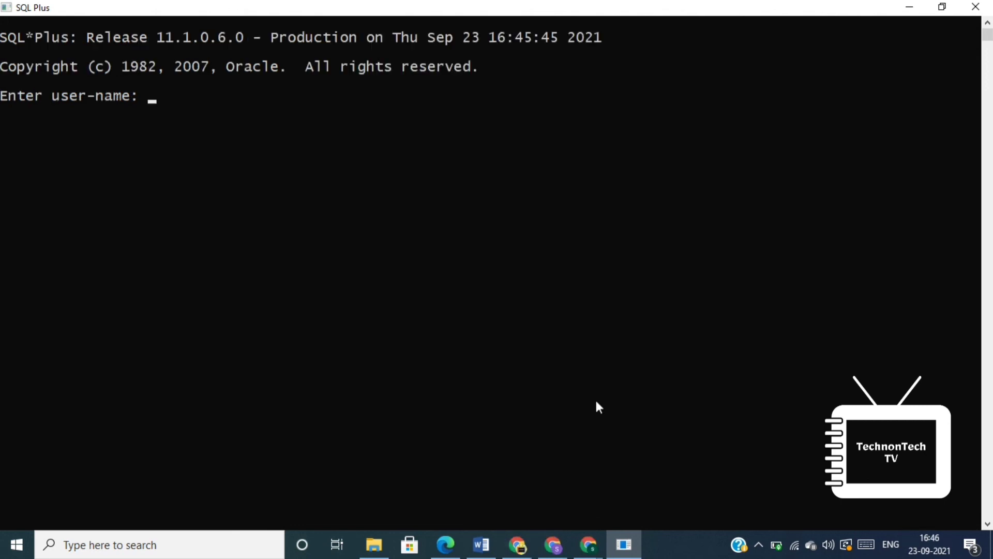
# Log in to SQL*Plus with user name abc and its password.
pyautogui.write('abc')
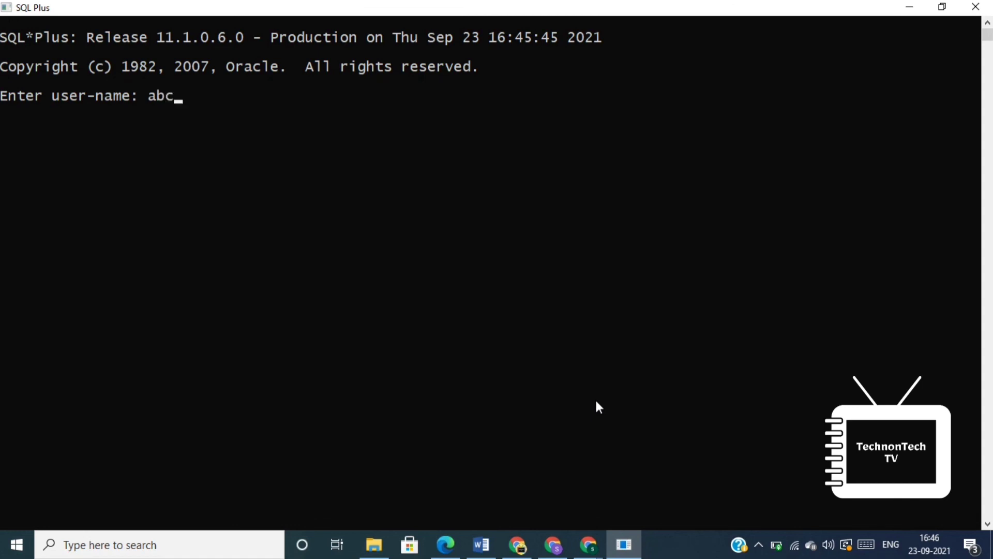
pyautogui.press('Return')
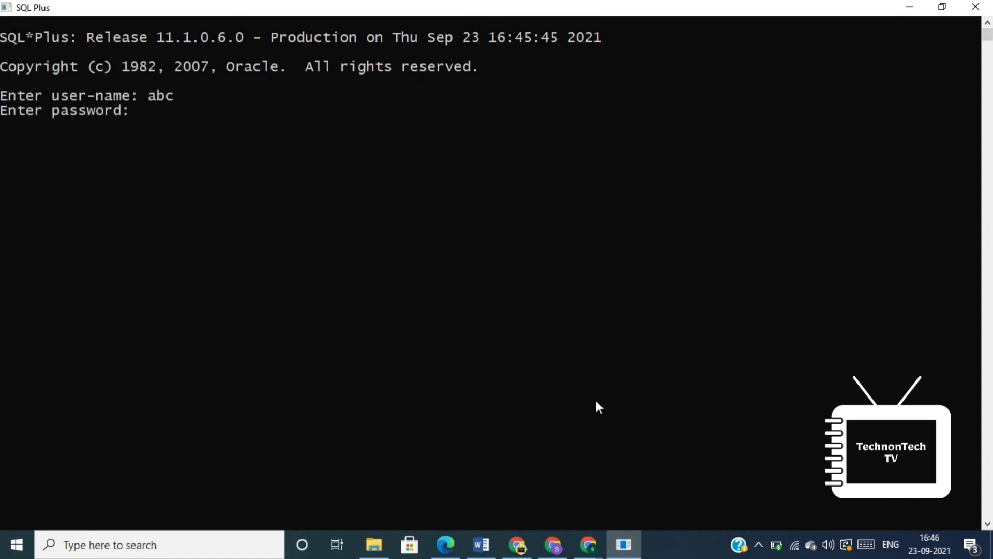
pyautogui.press('Return')
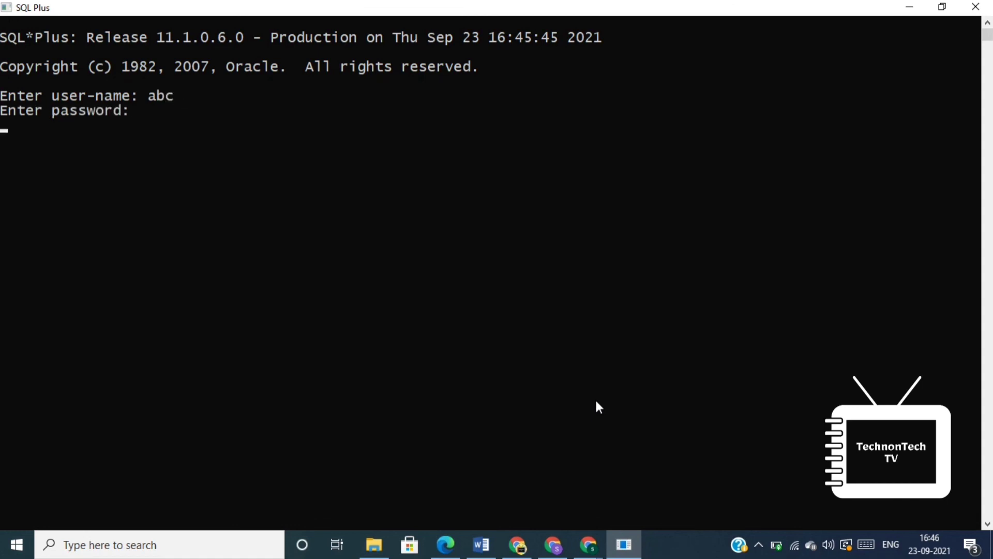
pyautogui.press('Return')
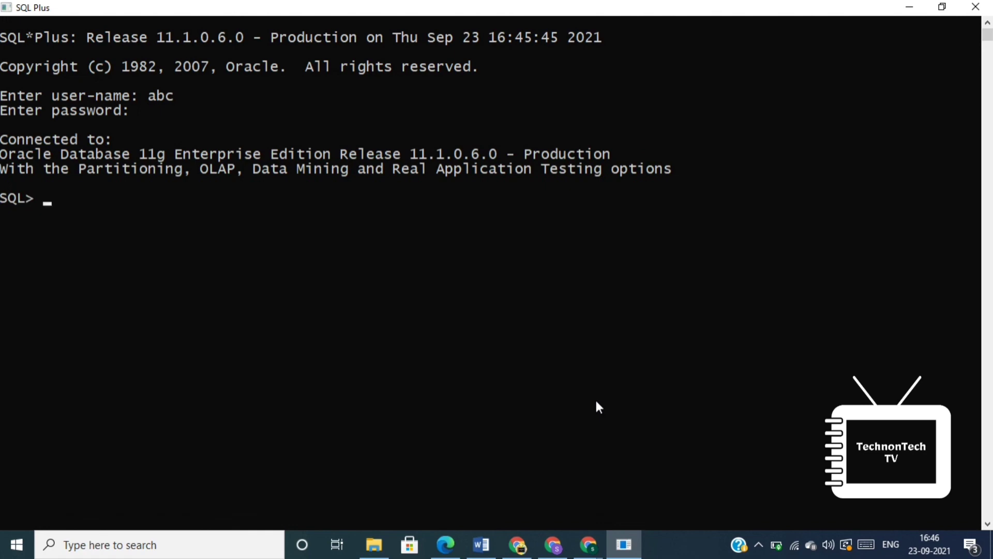